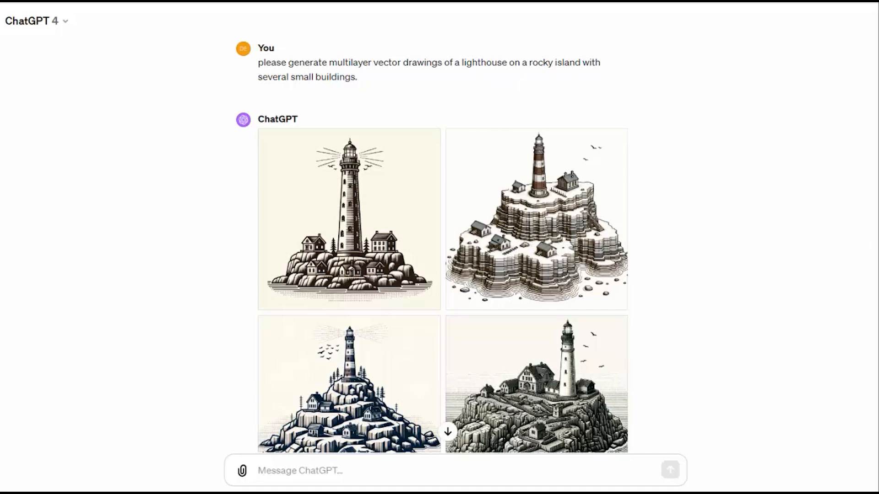
Scroll past the laser-cut lighthouse images to the fresnel lens artwork prompt and results.
scroll("down", 3)
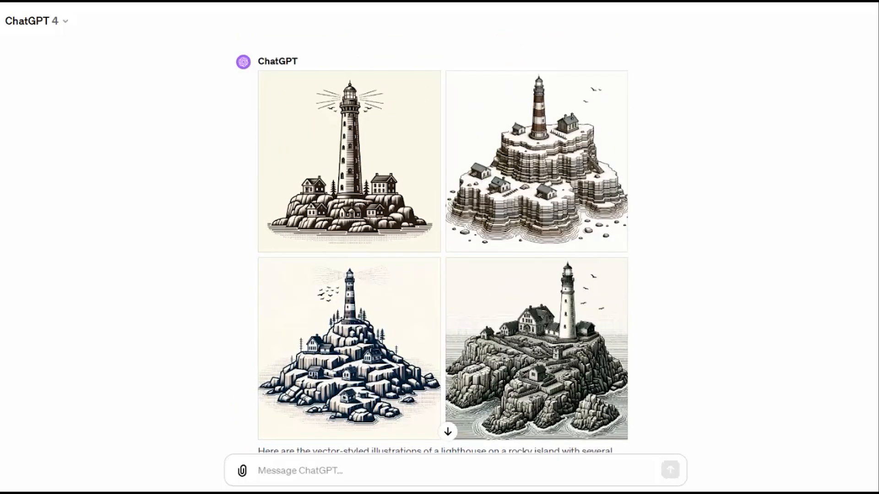
scroll("down", 3)
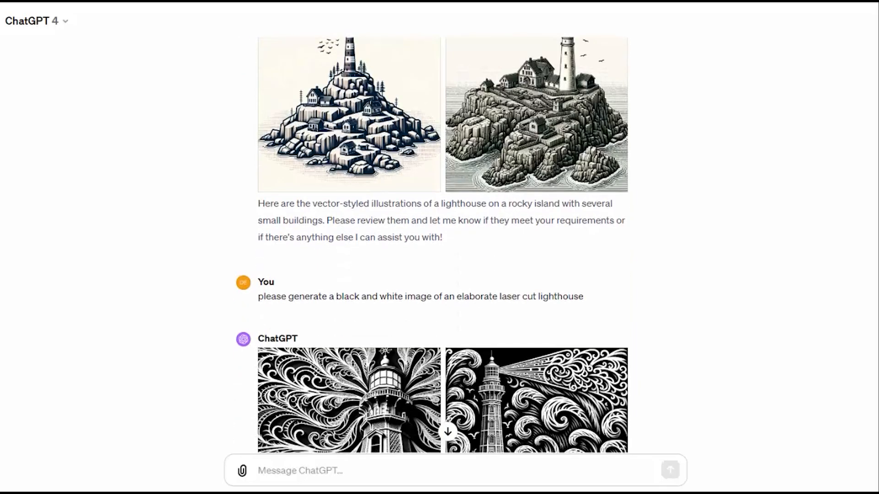
scroll("down", 3)
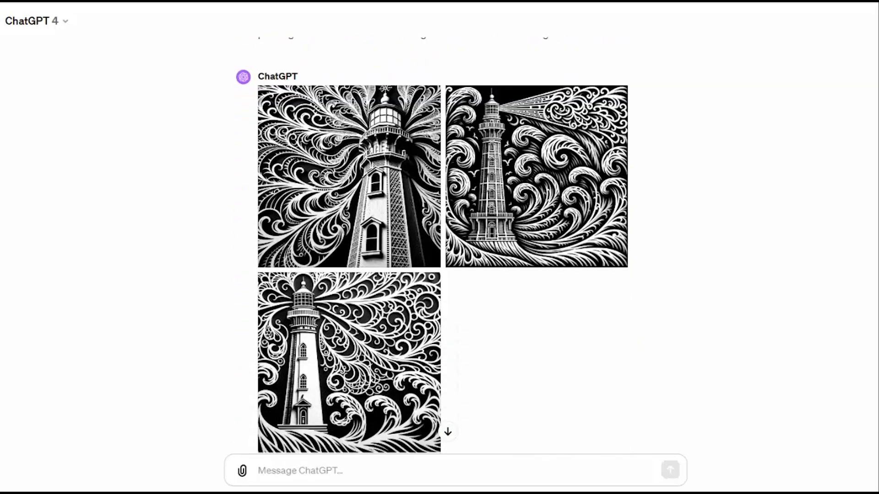
scroll("up", 3)
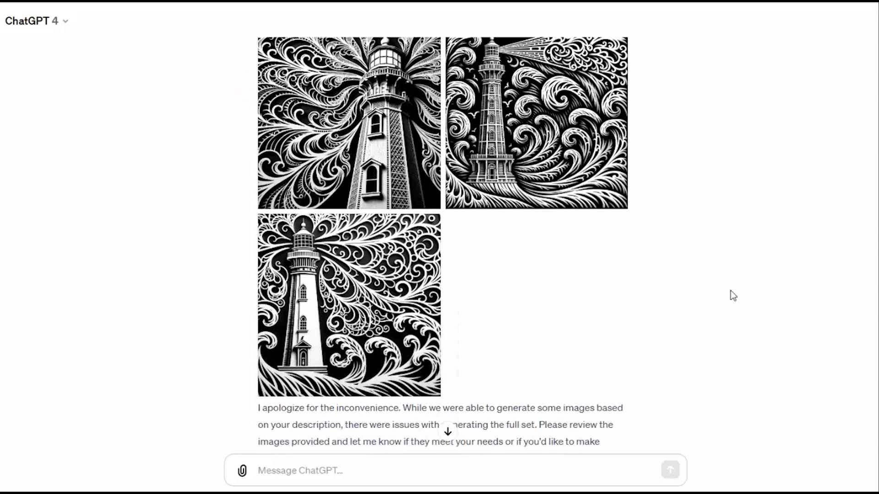
mouse_move(440, 311)
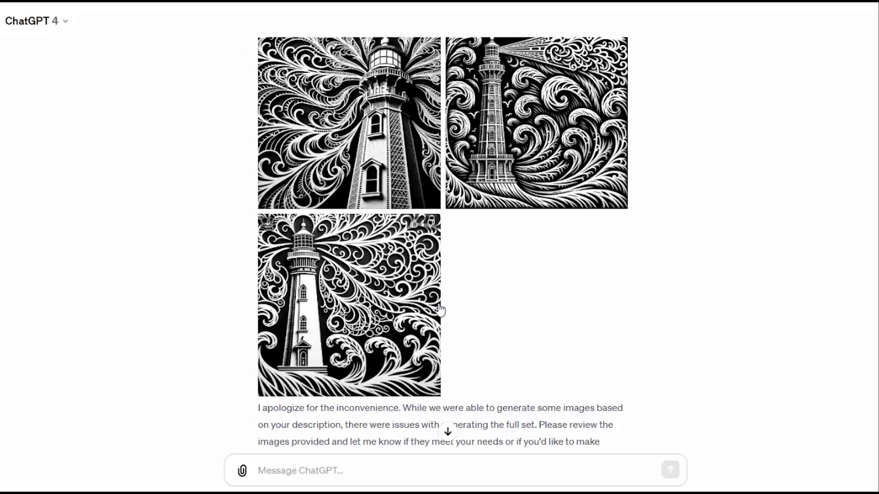
mouse_move(649, 317)
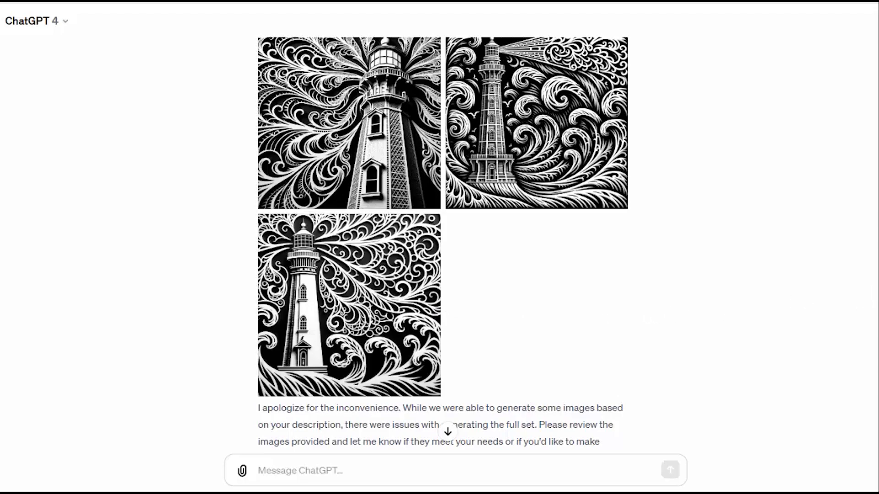
scroll("down", 3)
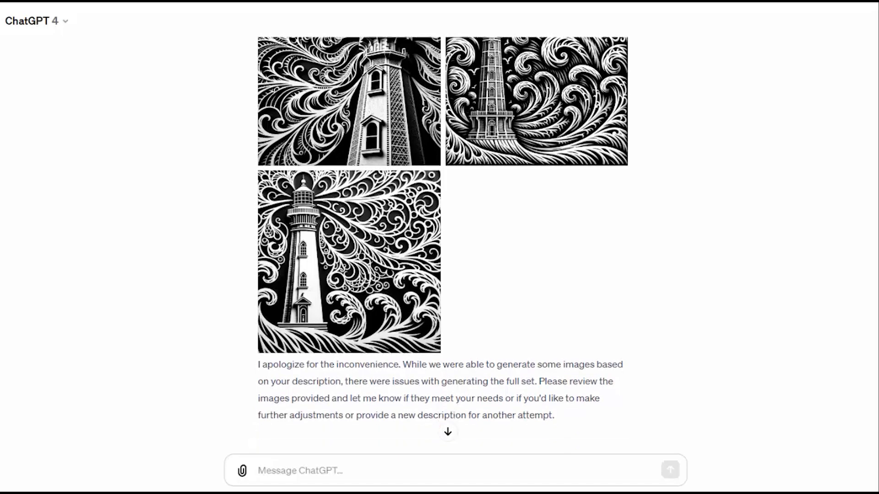
scroll("down", 3)
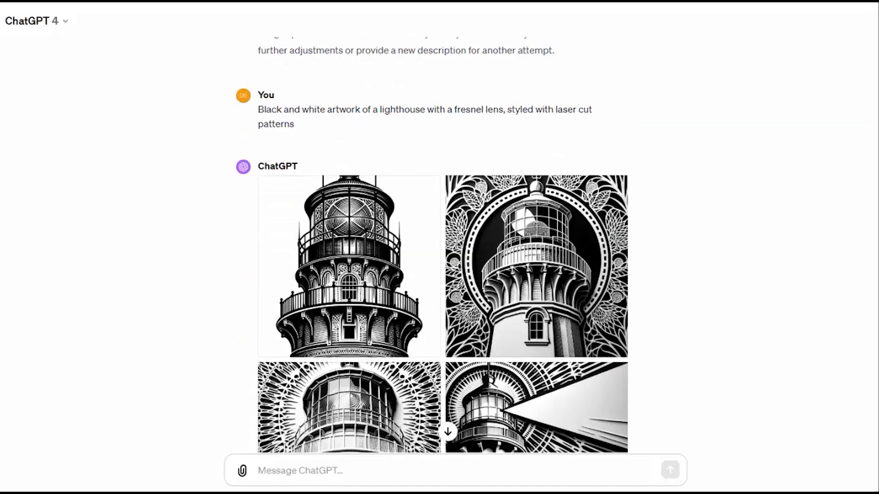
Scroll past the first-order fresnel lens images to the beehive lens description prompt.
scroll("down", 3)
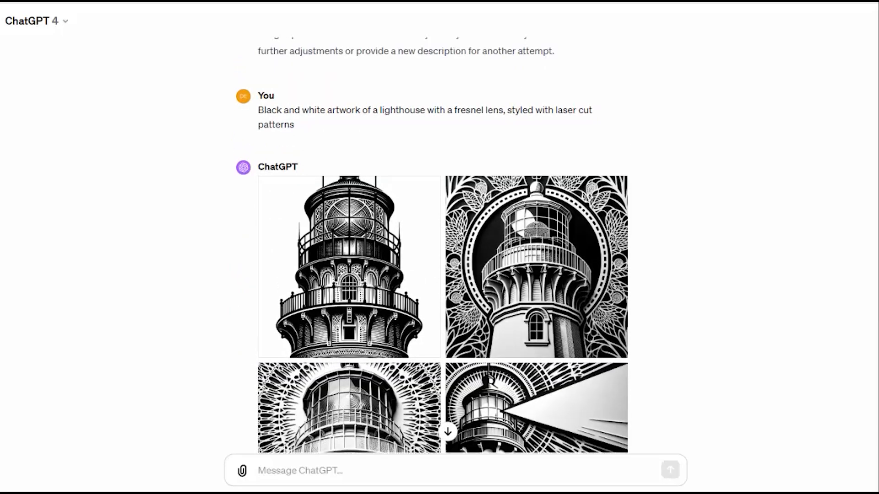
scroll("down", 3)
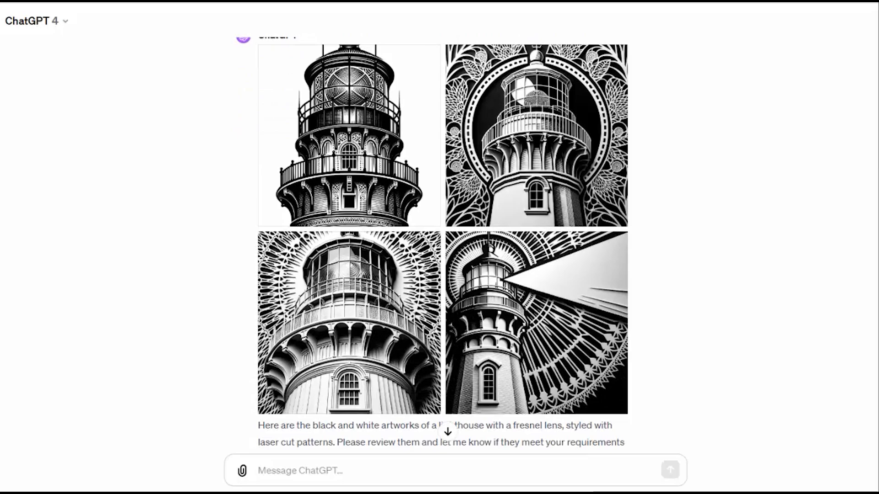
scroll("down", 3)
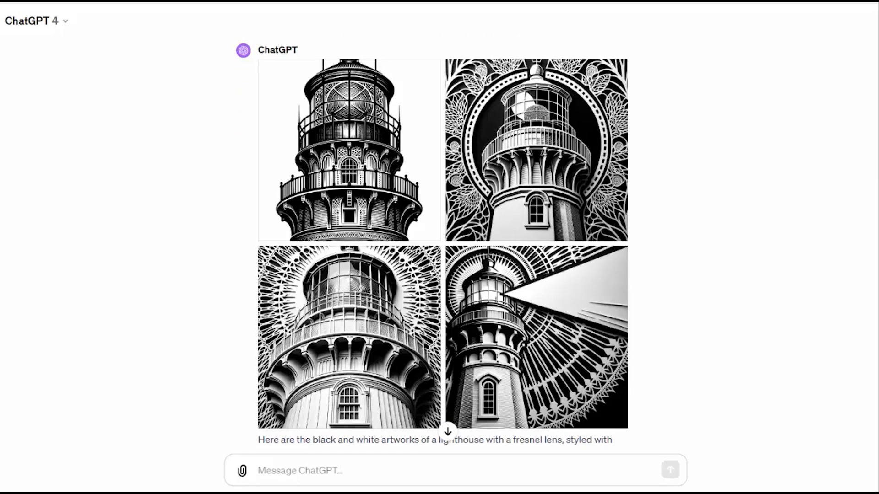
scroll("down", 3)
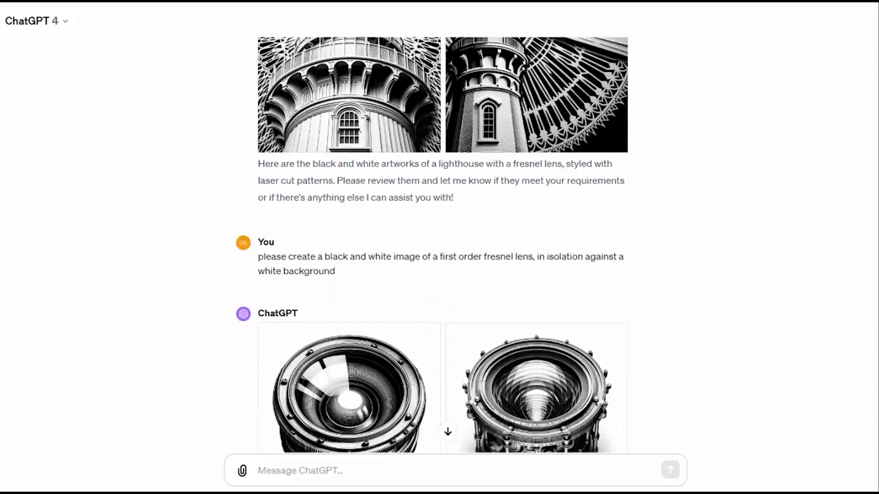
scroll("down", 3)
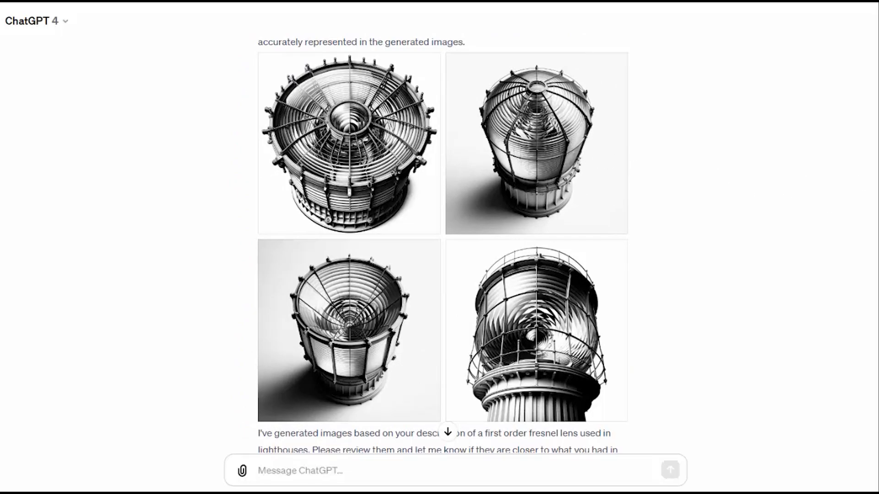
scroll("down", 3)
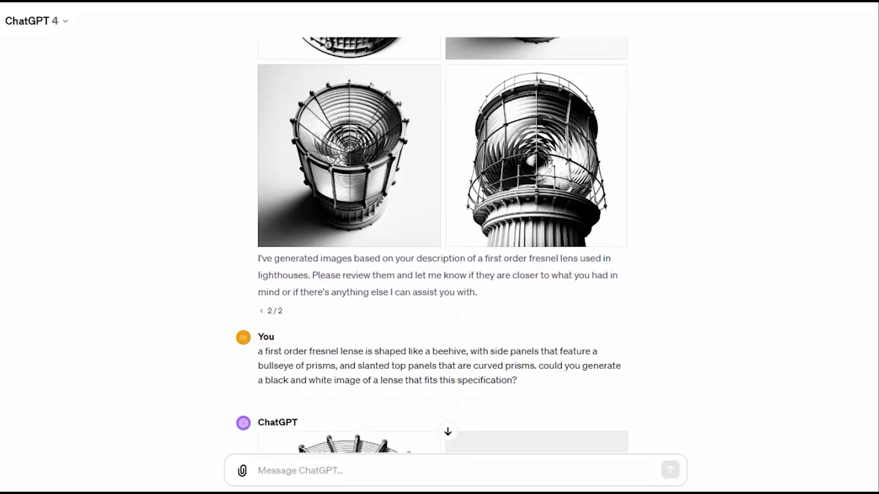
scroll("down", 3)
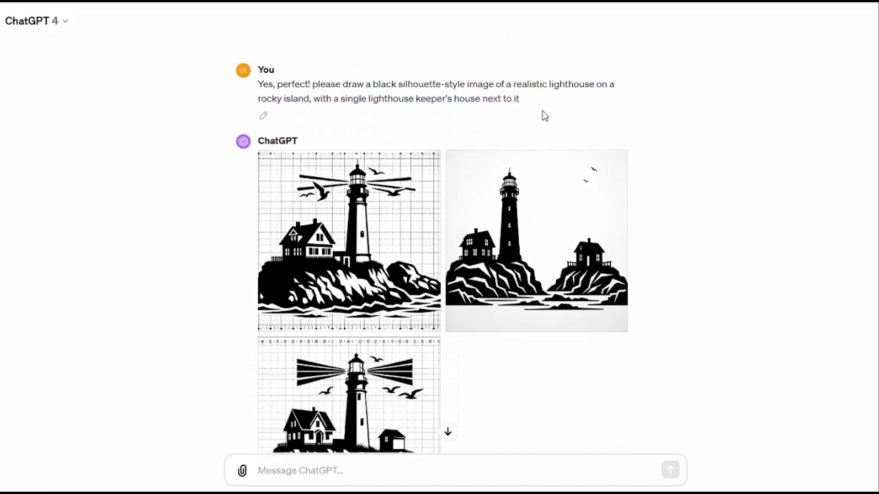
mouse_move(694, 143)
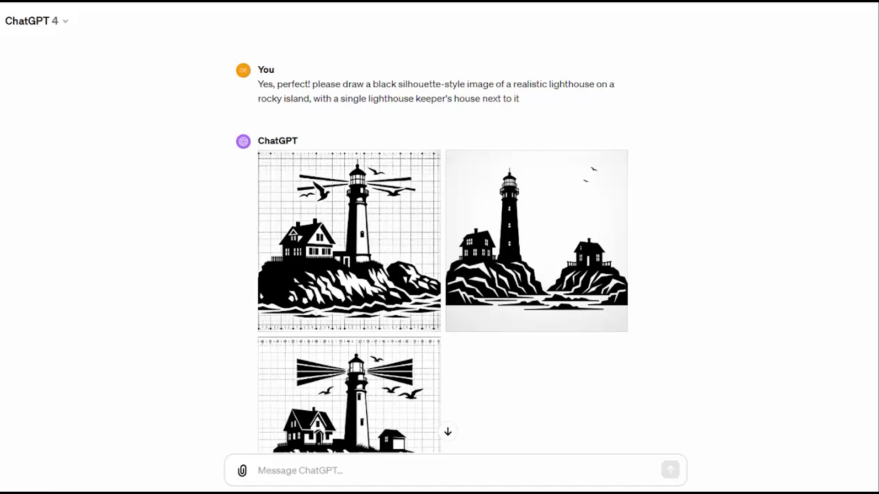
Scroll past silhouette and crosshatch-removal replies to the final single-lighthouse stencil images.
scroll("down", 3)
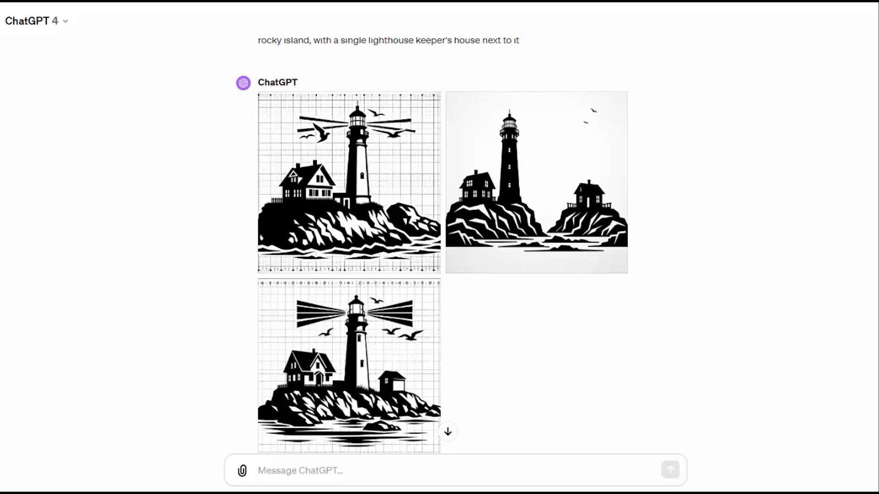
scroll("down", 3)
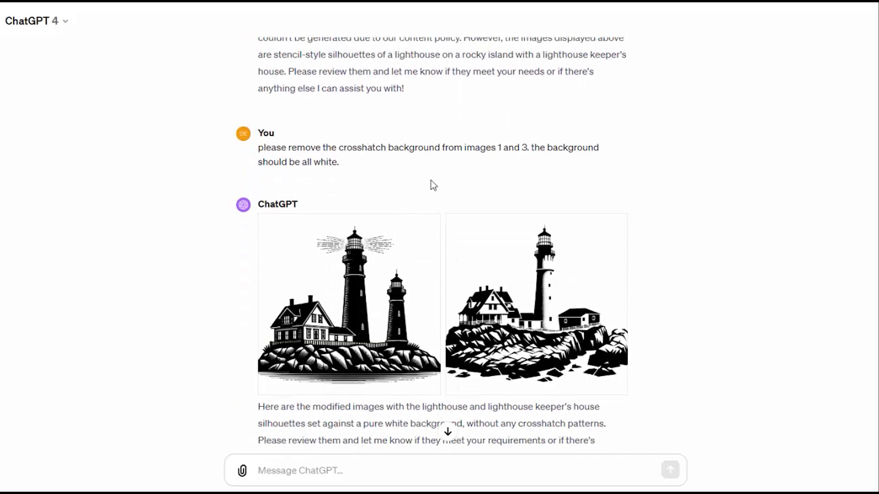
mouse_move(542, 169)
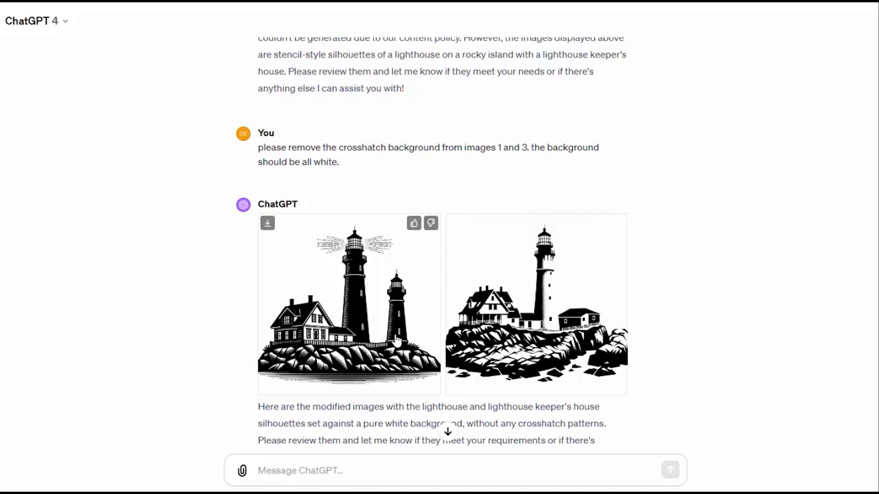
scroll("down", 3)
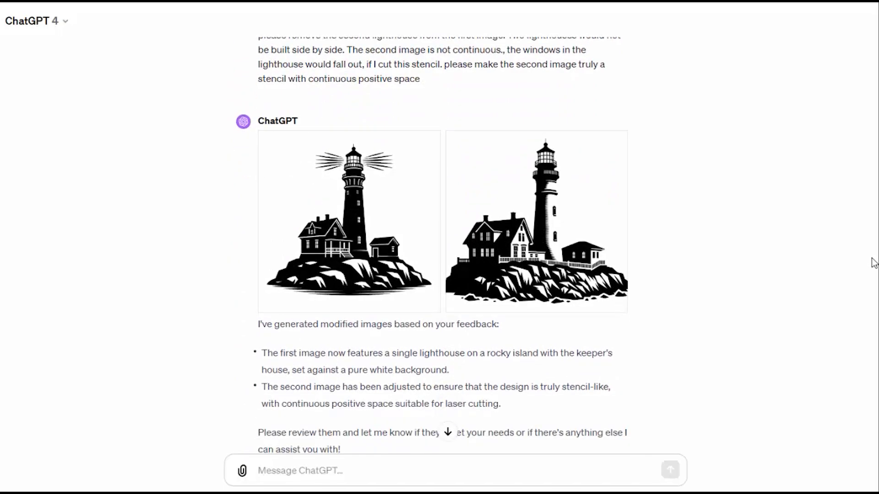
mouse_move(284, 209)
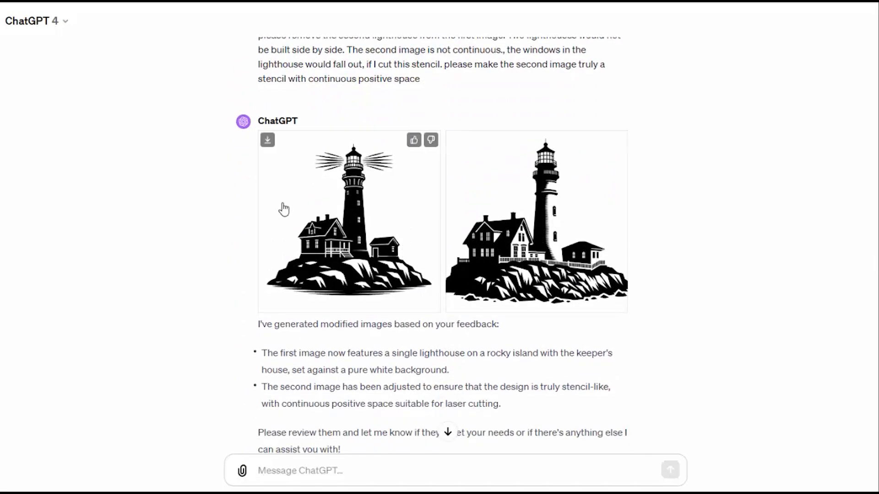
mouse_move(419, 305)
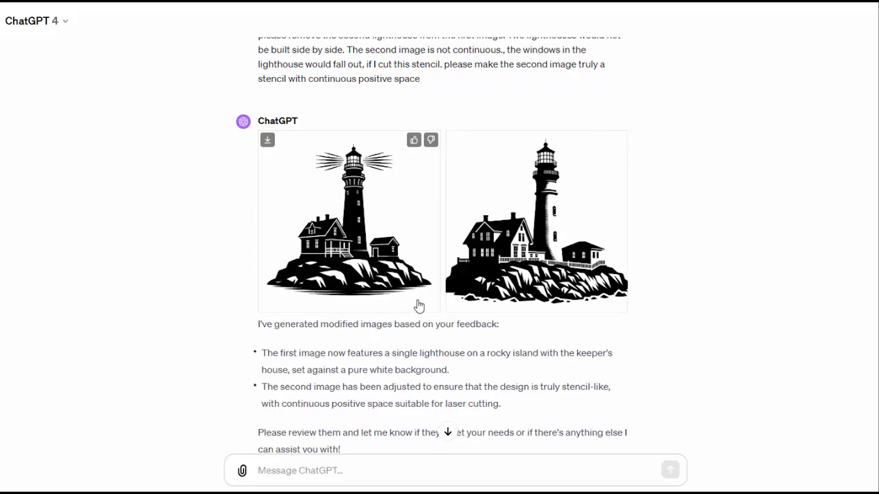
mouse_move(692, 365)
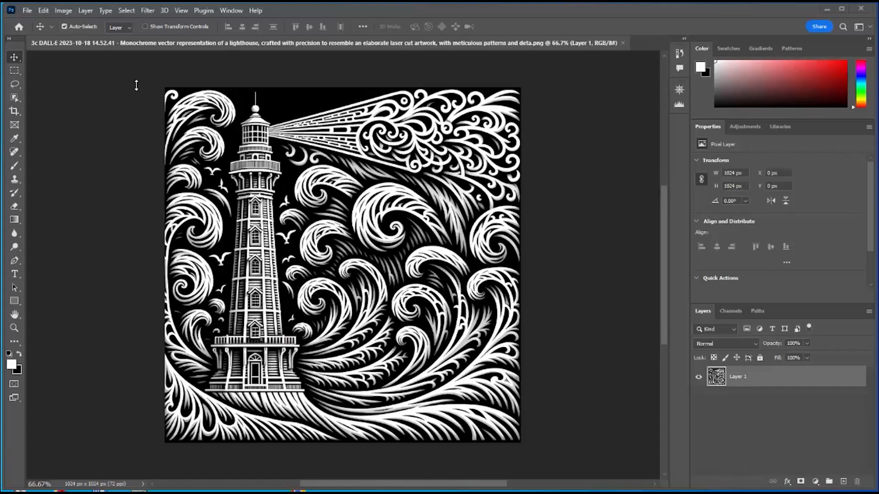
Finish the black-on-white lighthouse image in Photoshop and begin saving it from the File menu.
left_click(62, 10)
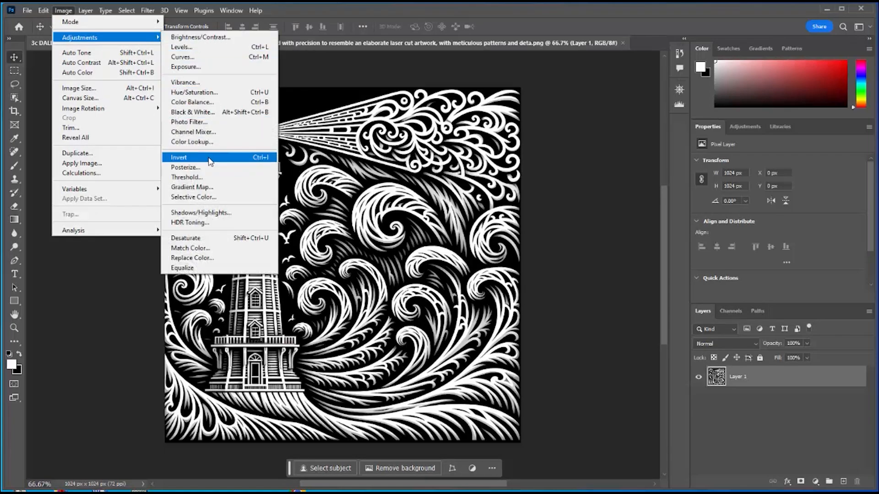
left_click(179, 157)
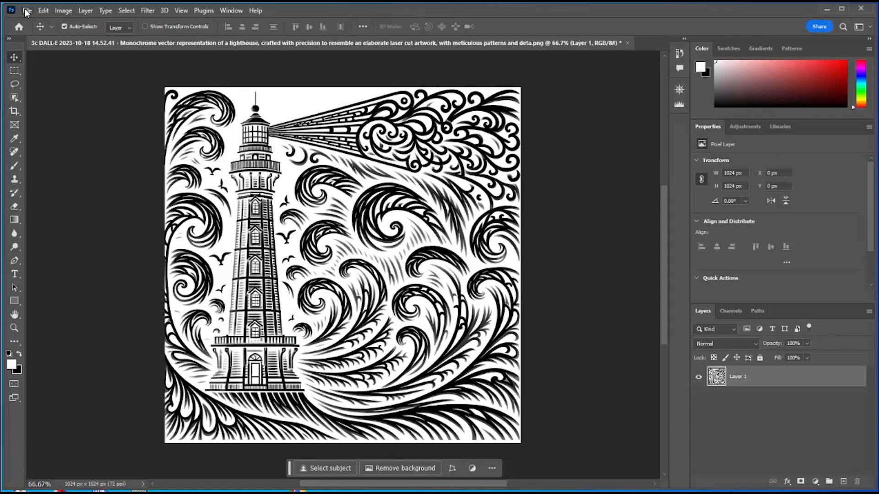
left_click(26, 10)
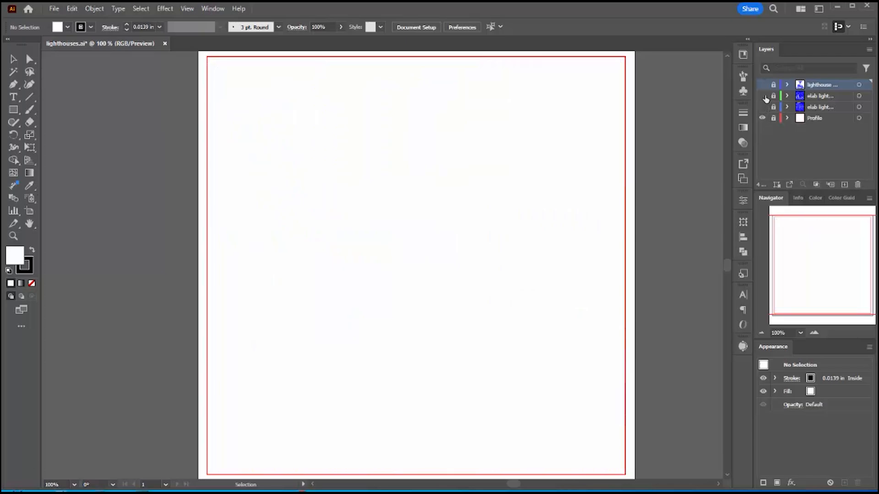
Briefly show then hide the elaborate and simpler lighthouse tracing layers, then add Layer 5.
left_click(762, 96)
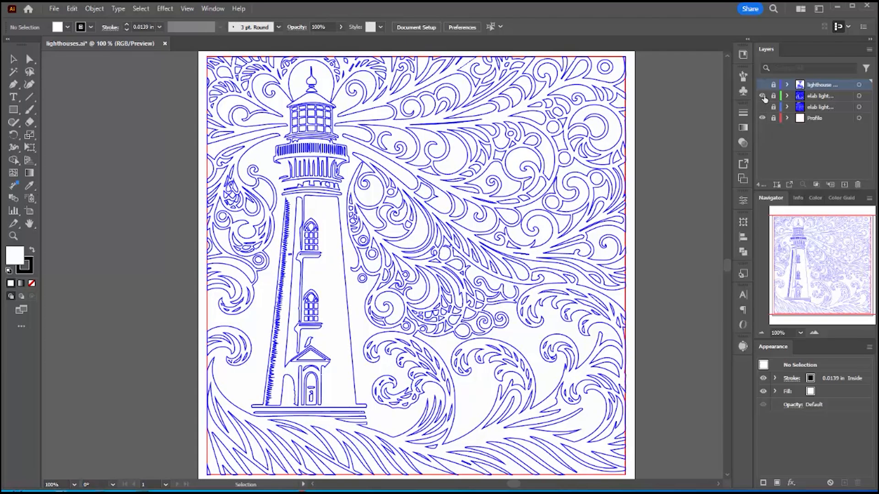
left_click(762, 95)
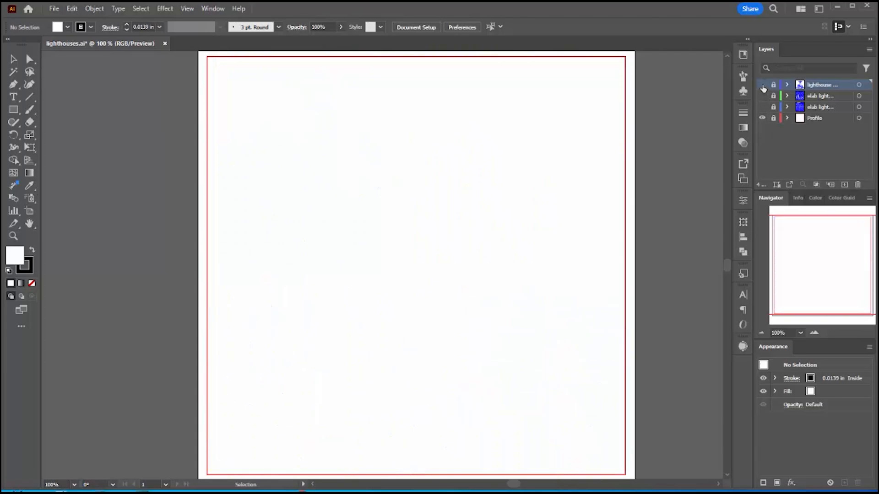
left_click(762, 85)
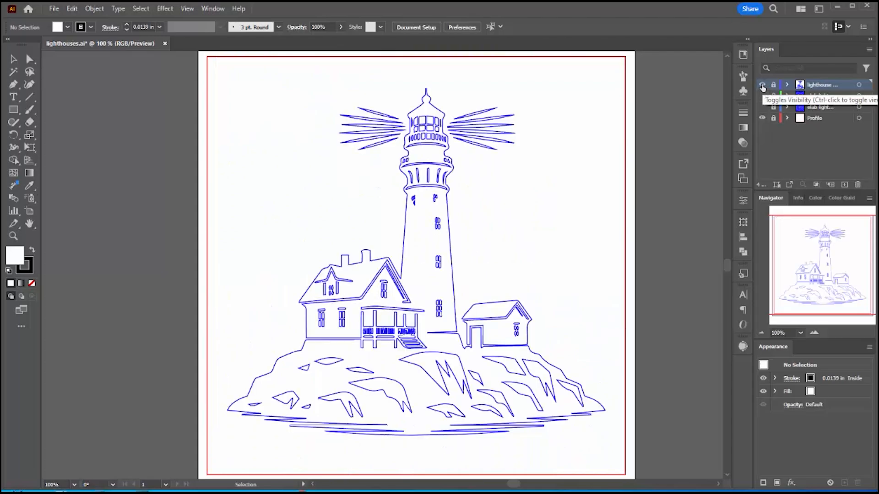
left_click(762, 85)
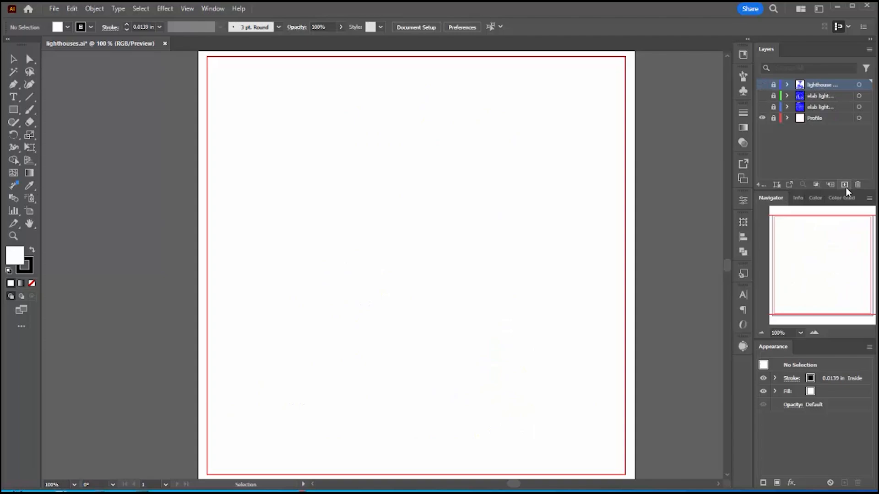
left_click(843, 184)
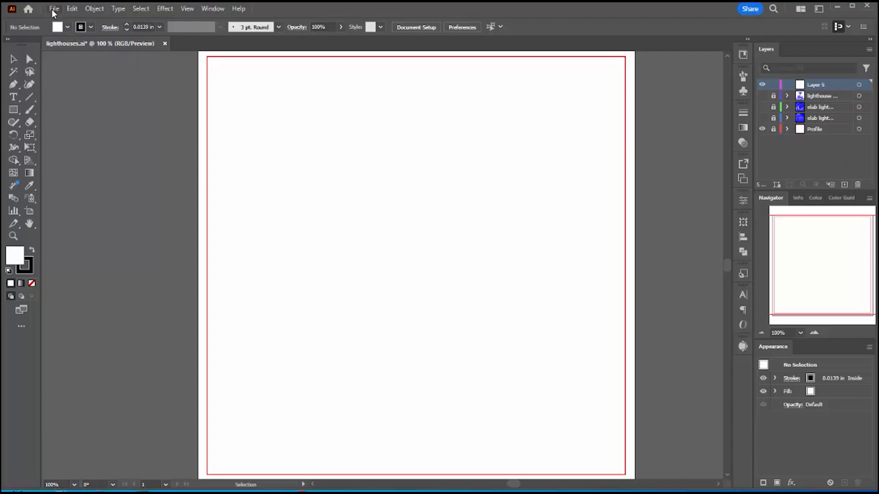
Place 'elaborate lighthouse 2.png' on Layer 5 and scale it inside the red border.
left_click(54, 8)
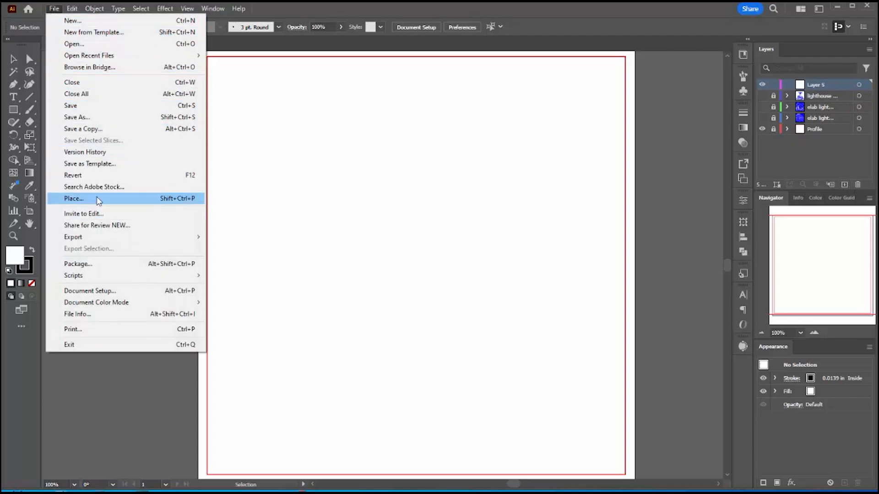
left_click(73, 198)
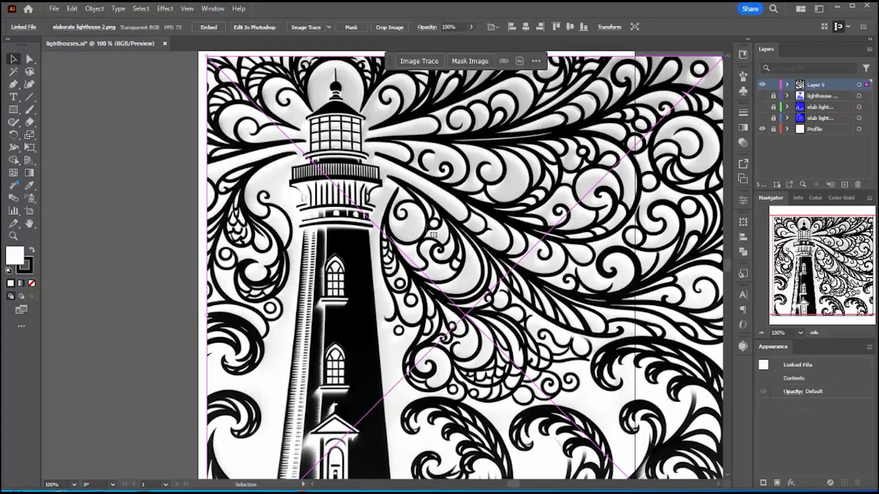
left_click(762, 333)
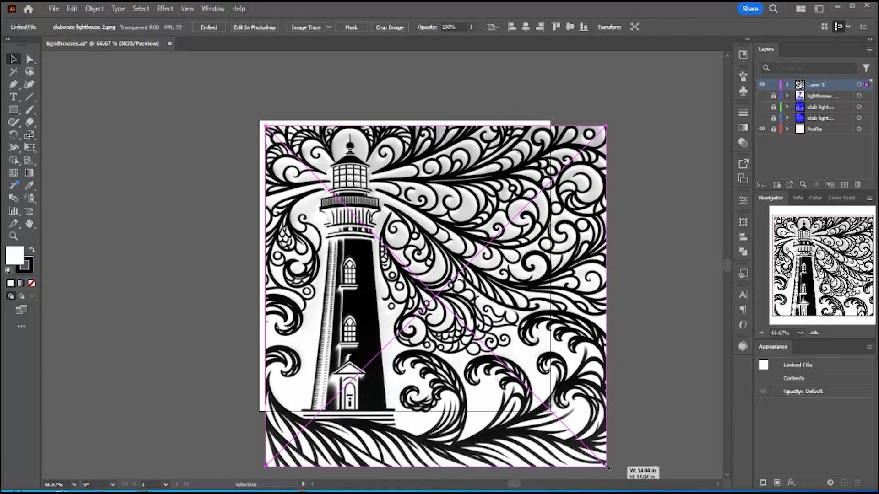
left_click_drag(607, 466, 555, 409)
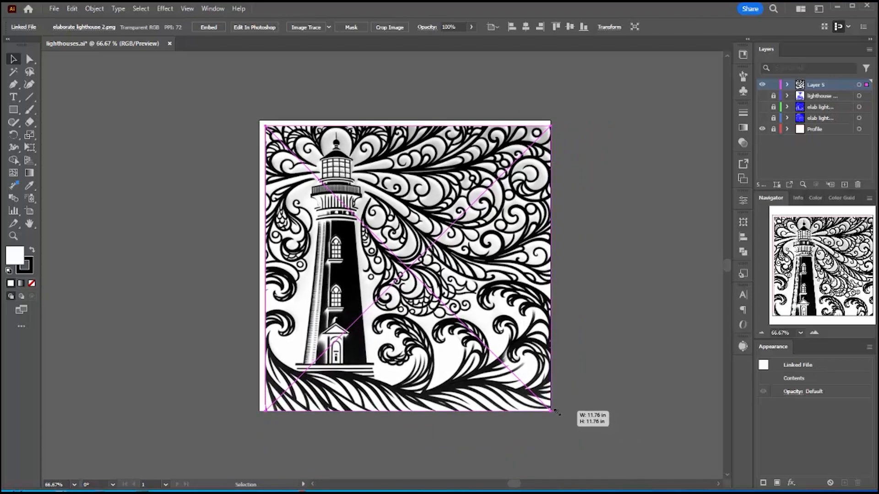
left_click_drag(552, 410, 543, 403)
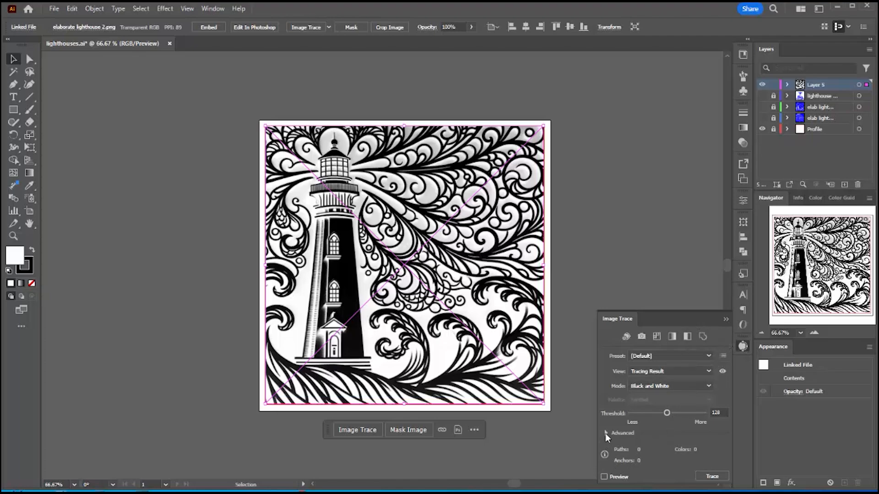
Trace the image in black and white ignoring white, previewing it as outlines.
left_click(606, 432)
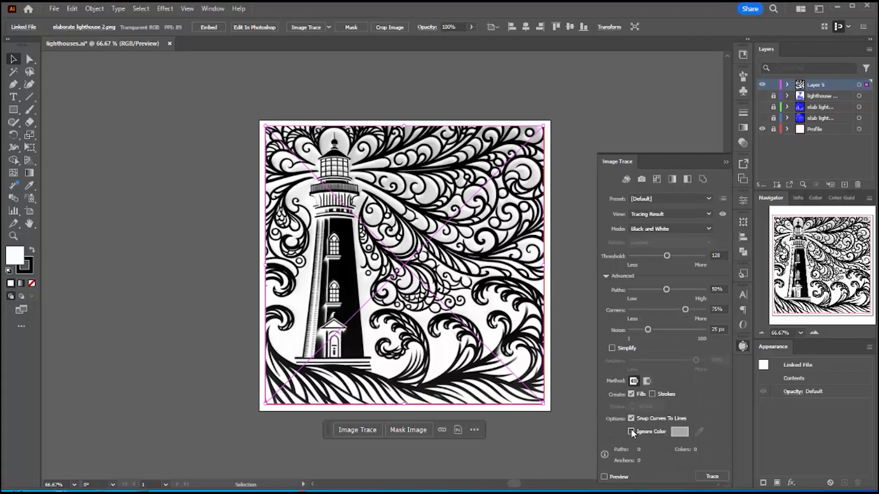
left_click(631, 431)
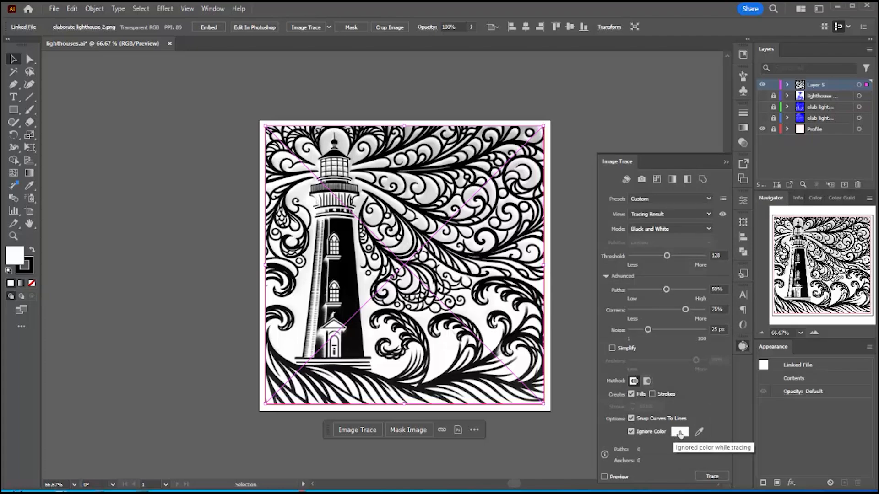
mouse_move(679, 229)
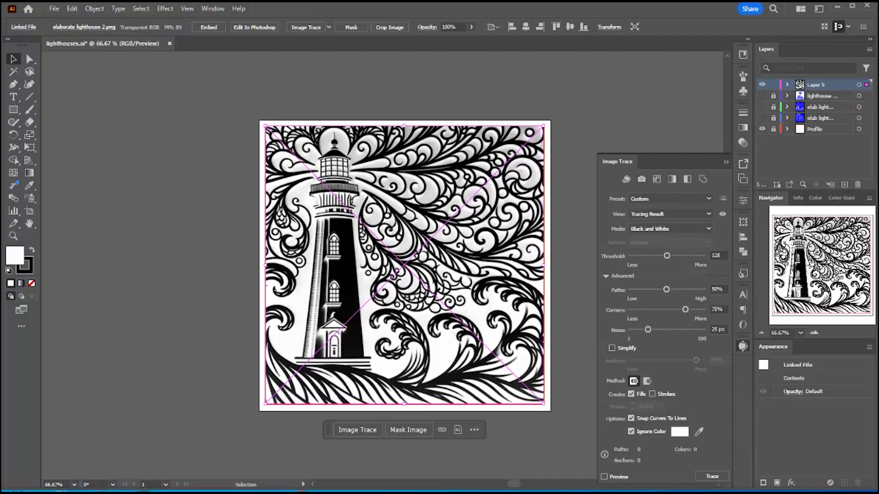
left_click(604, 476)
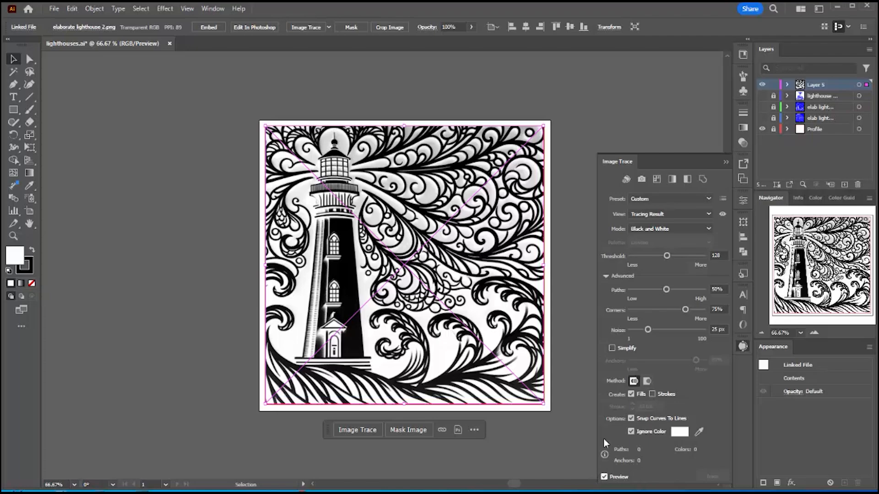
left_click(357, 430)
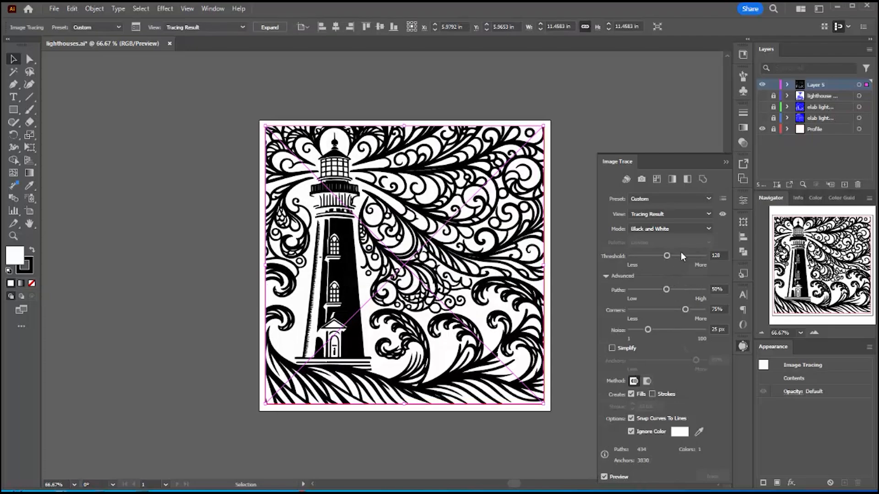
left_click(670, 214)
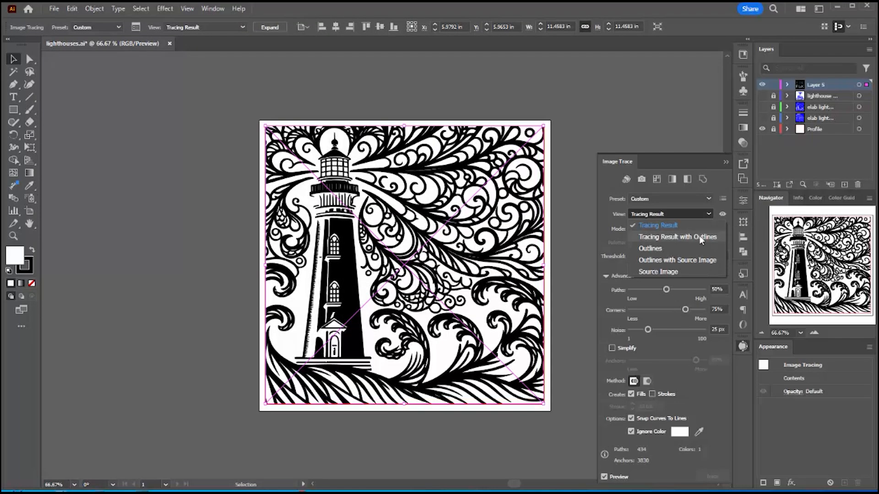
left_click(677, 237)
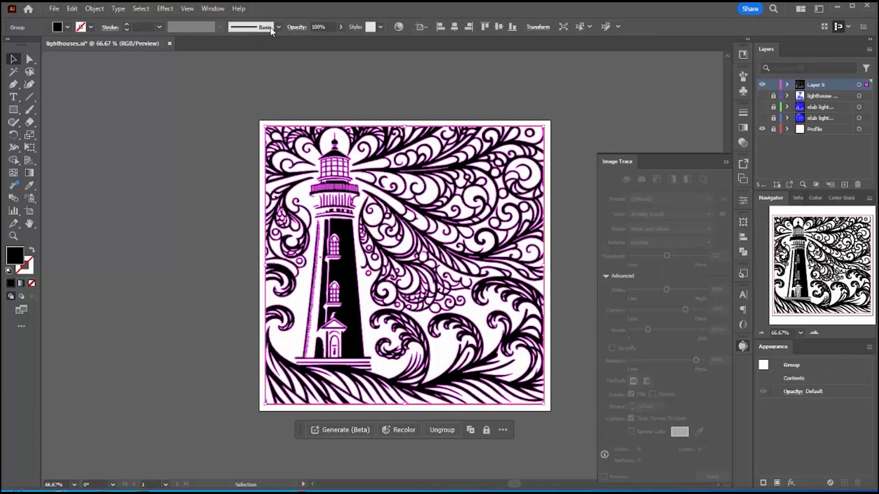
mouse_move(307, 80)
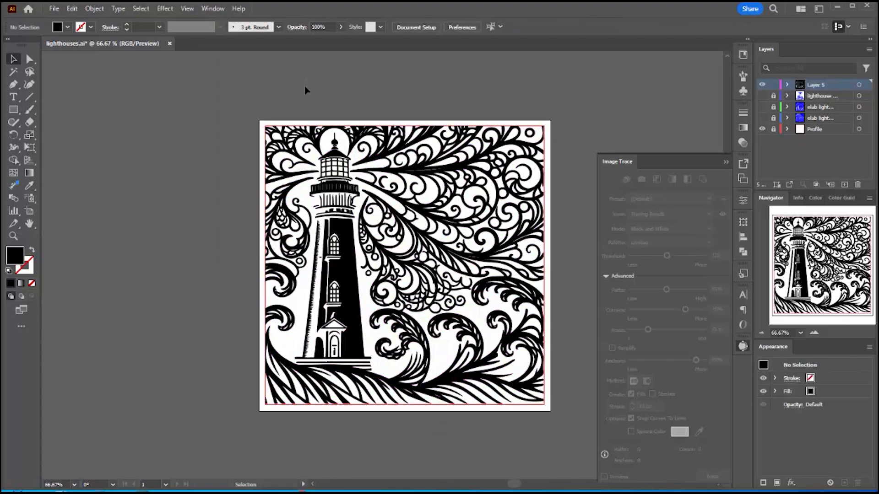
Select the traced lighthouse artwork, give it a blue stroke, and change its black fill.
left_click(404, 265)
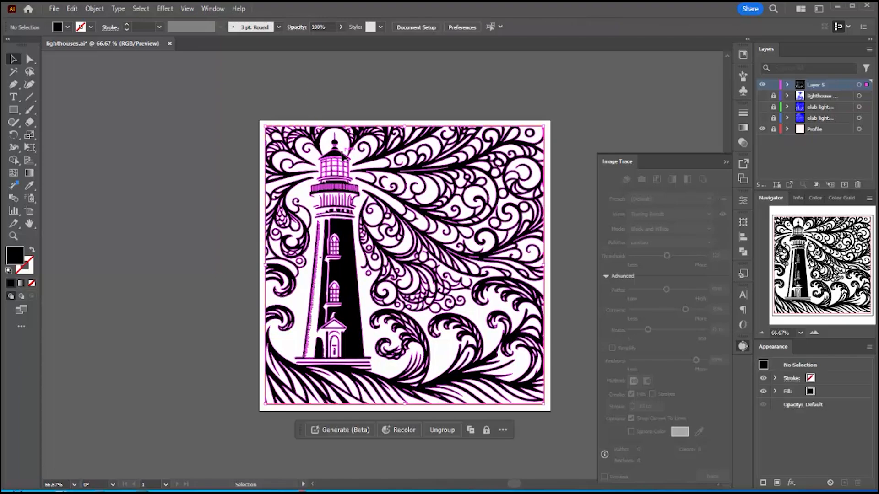
left_click(91, 27)
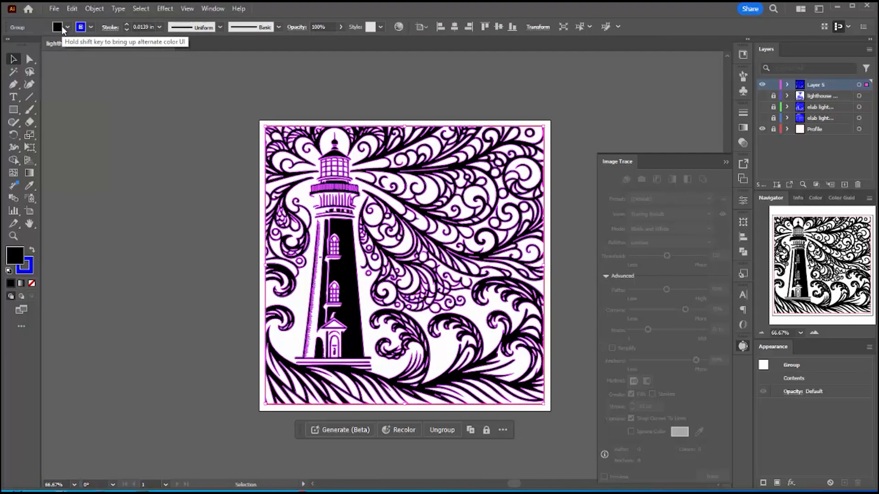
left_click(58, 27)
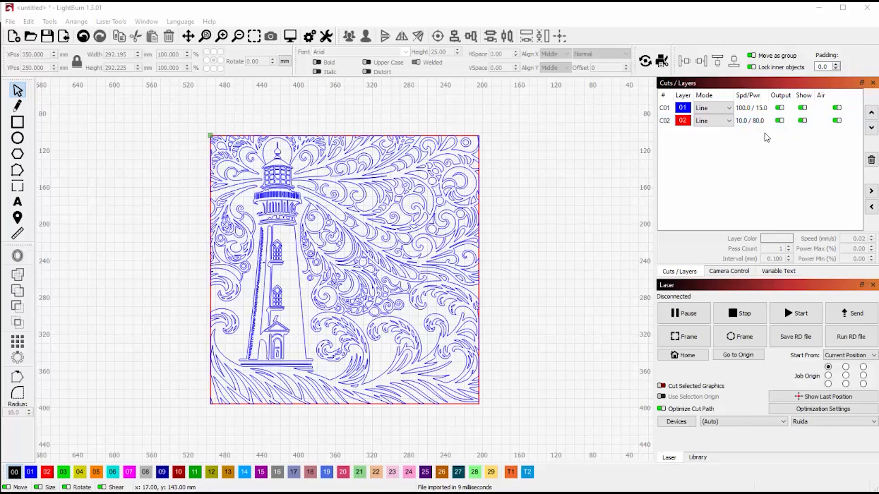
mouse_move(729, 130)
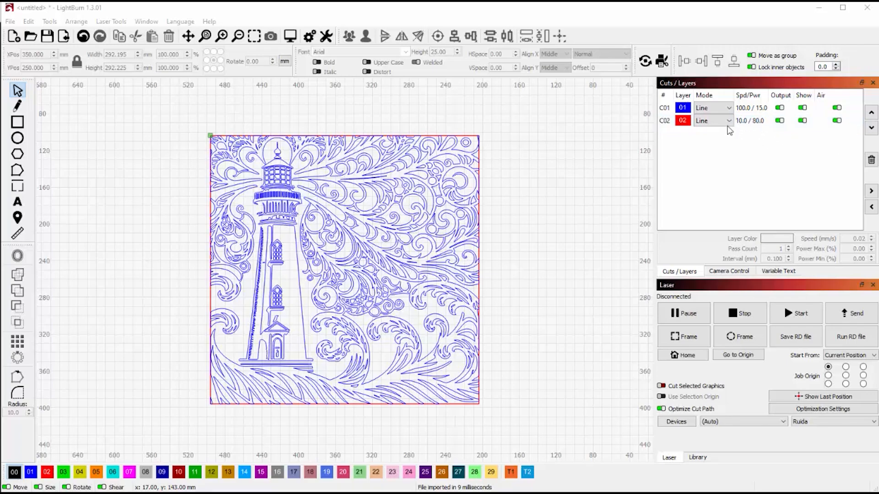